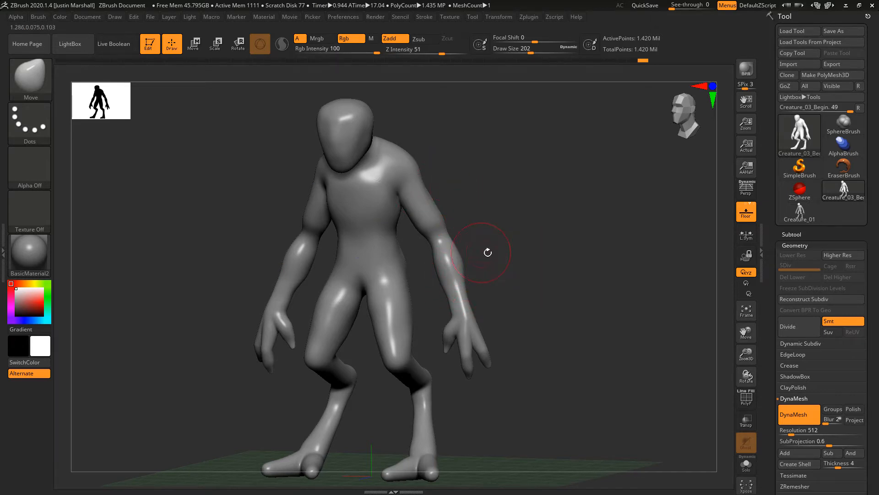
mouse_move(382, 203)
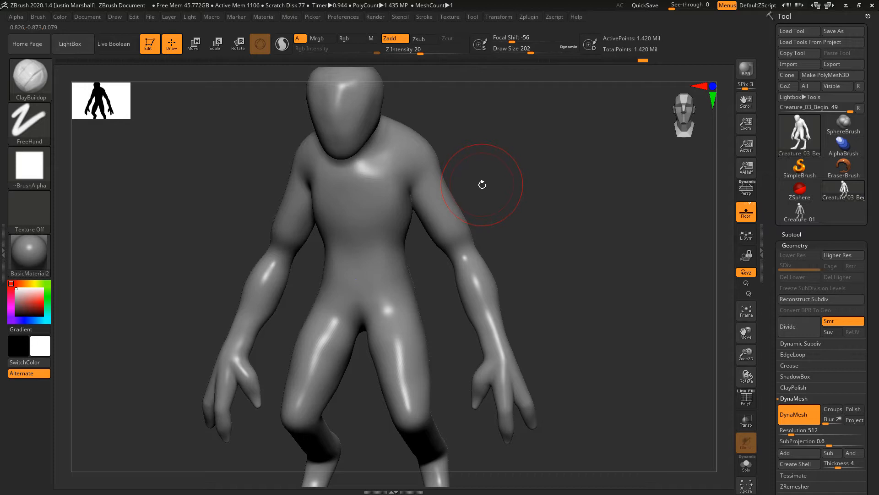
mouse_move(472, 187)
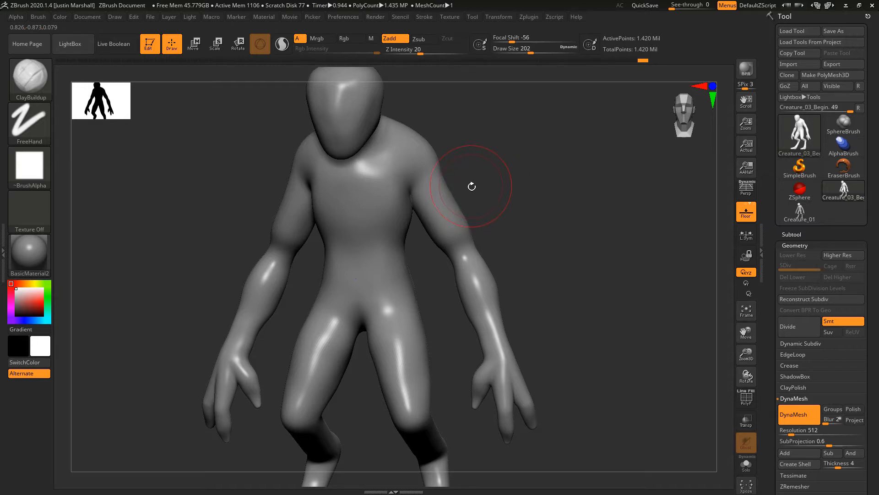
mouse_move(414, 177)
text(112)
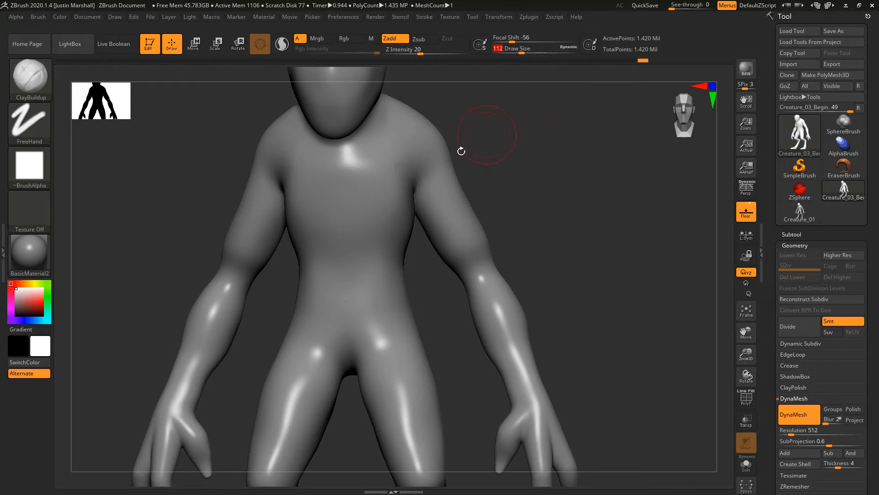
- Build ClayBuildup strokes across the chest and smooth them into rounded pectoral masses
drag(488, 135, 370, 123)
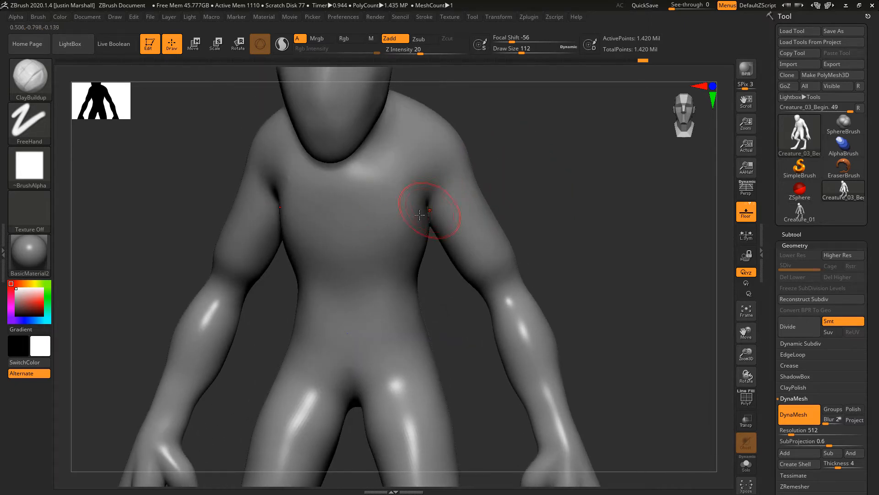
mouse_move(409, 218)
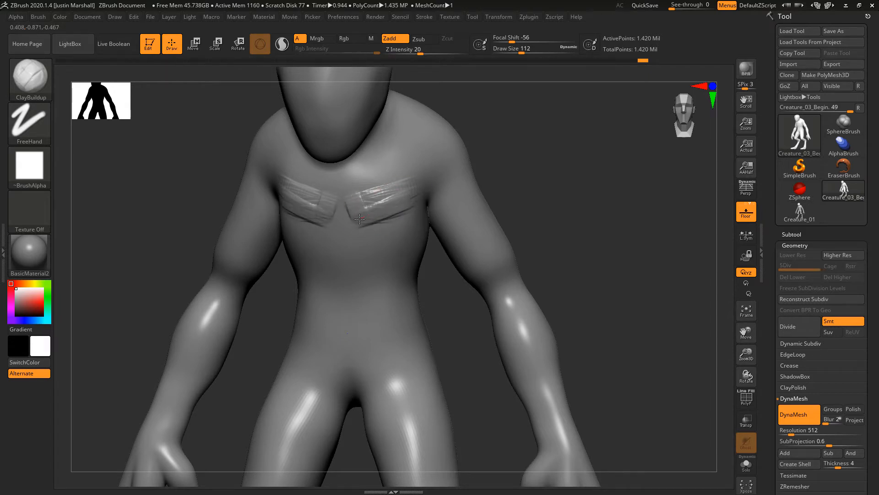
drag(359, 219, 426, 183)
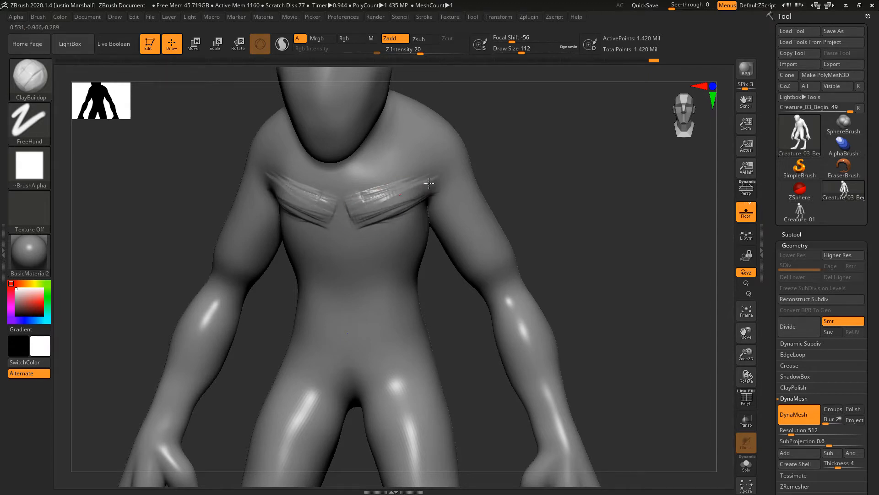
drag(429, 183, 361, 202)
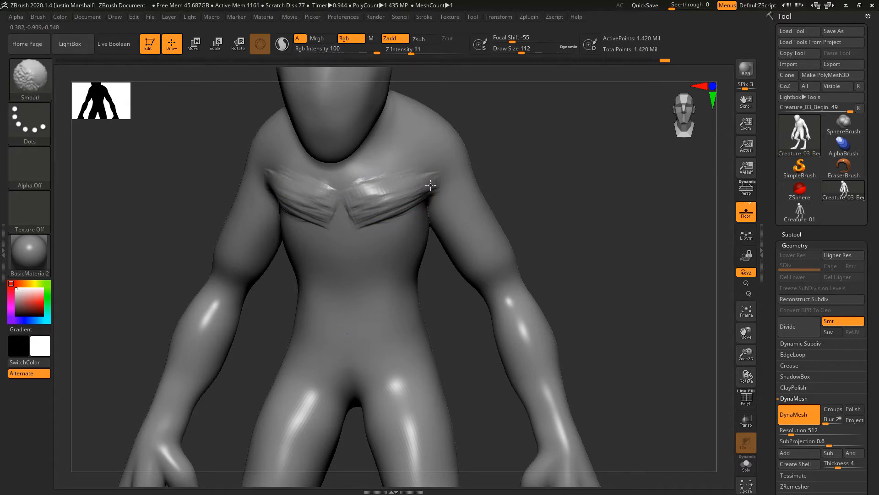
drag(392, 50, 429, 50)
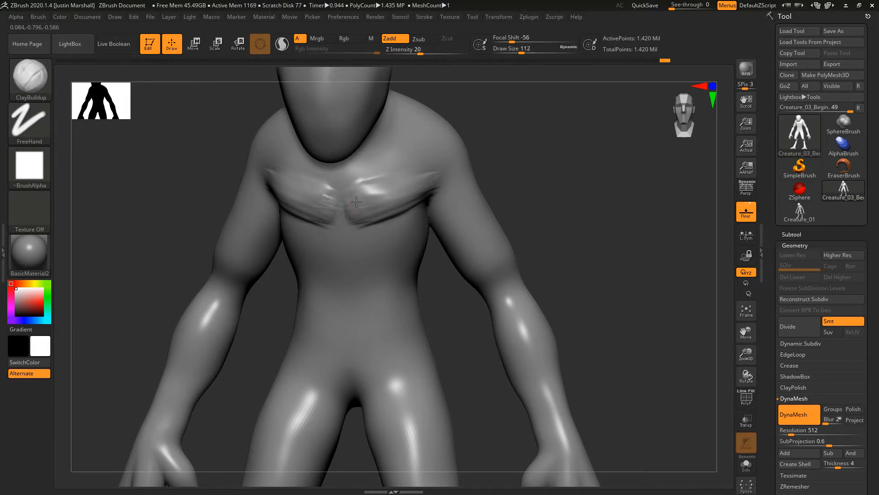
drag(355, 202, 378, 178)
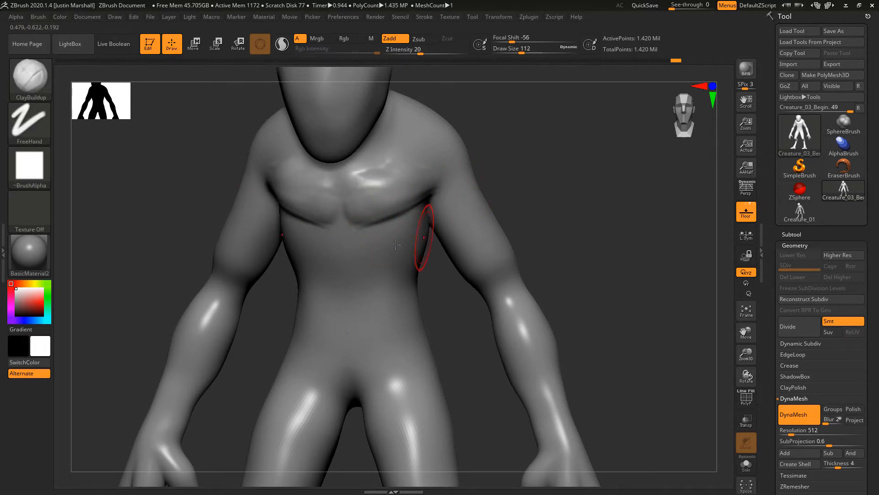
mouse_move(548, 194)
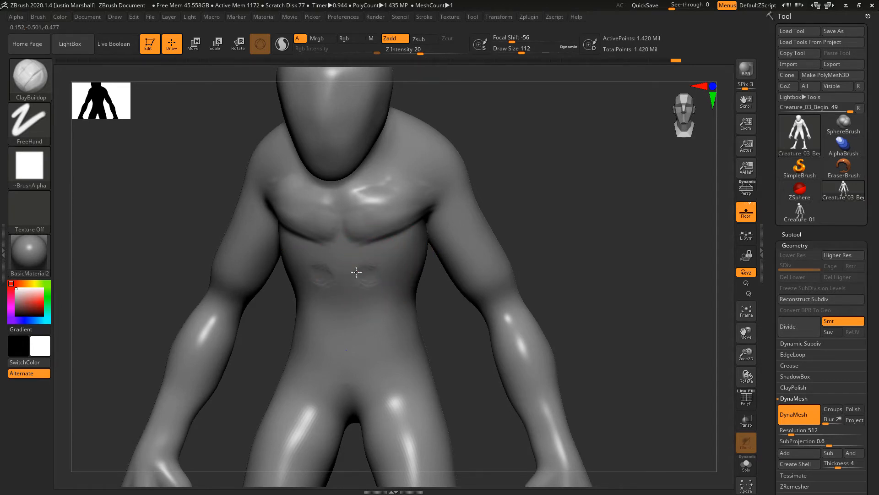
- View the chest from the side, then add and smooth a curved ribcage ridge
drag(355, 273, 372, 288)
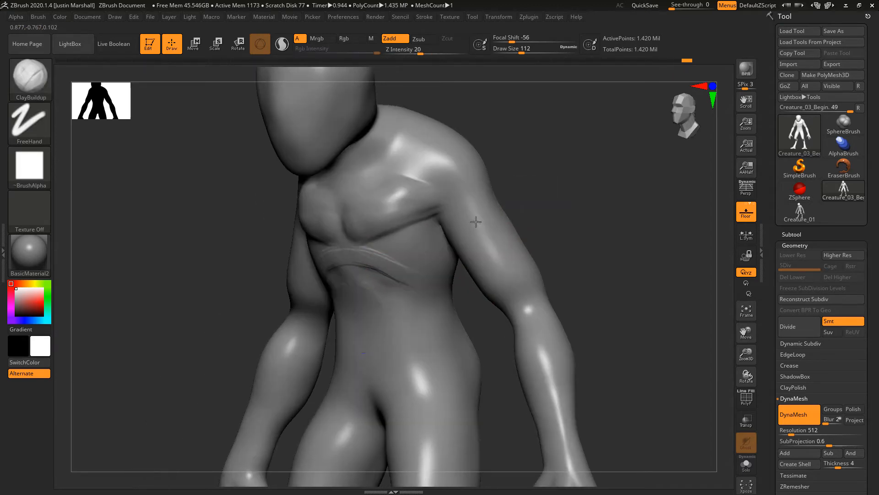
drag(475, 221, 454, 260)
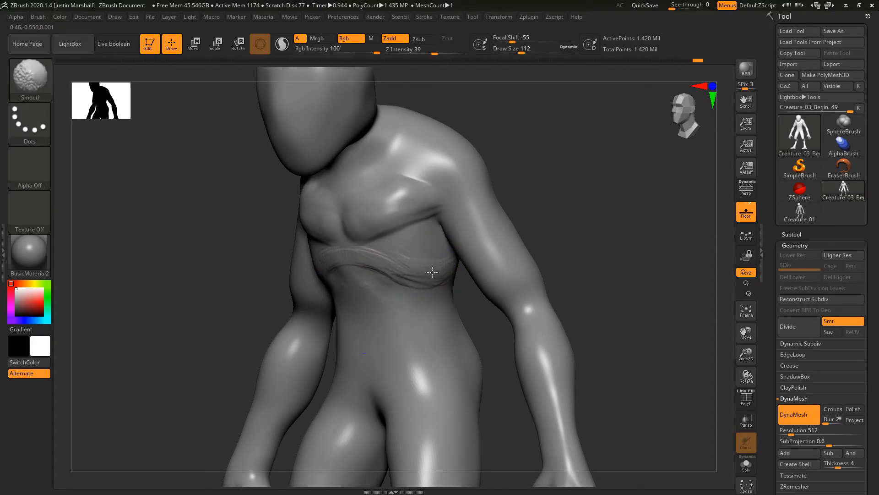
drag(432, 273, 401, 252)
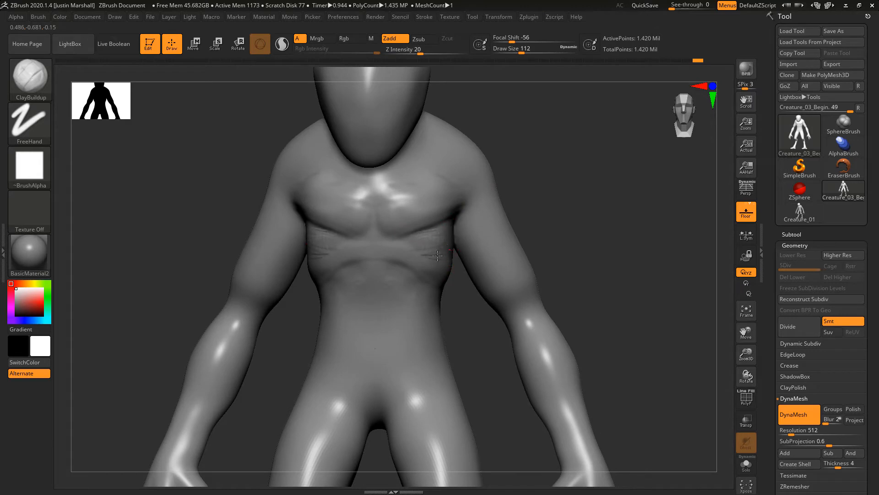
- Build and blend clay over the upper chest and pectorals, defining the ribcage's lower edge
drag(436, 256, 385, 213)
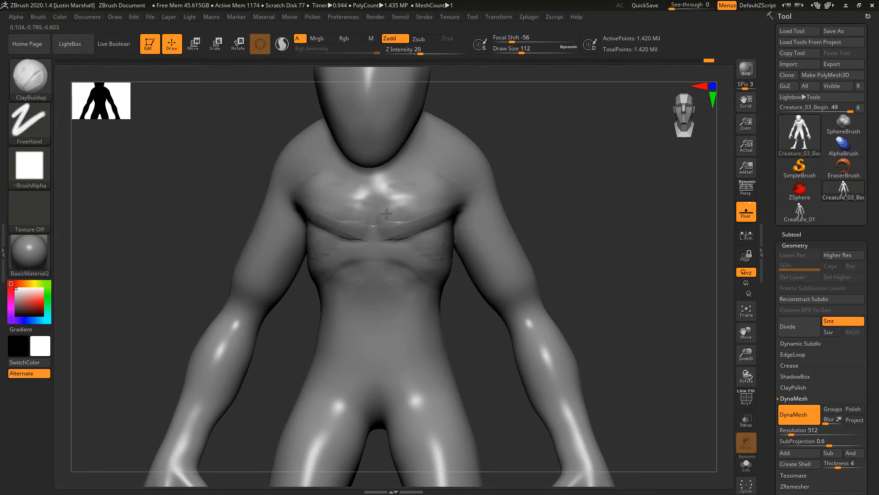
drag(336, 219, 420, 210)
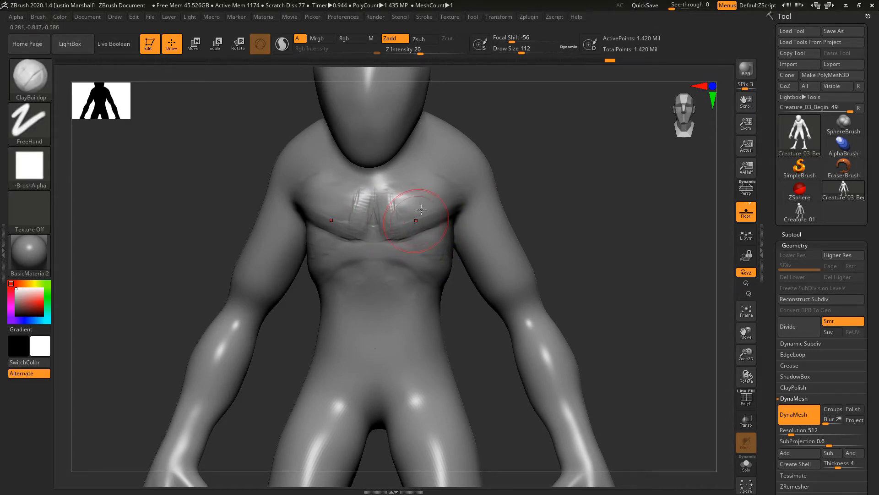
drag(420, 210, 468, 186)
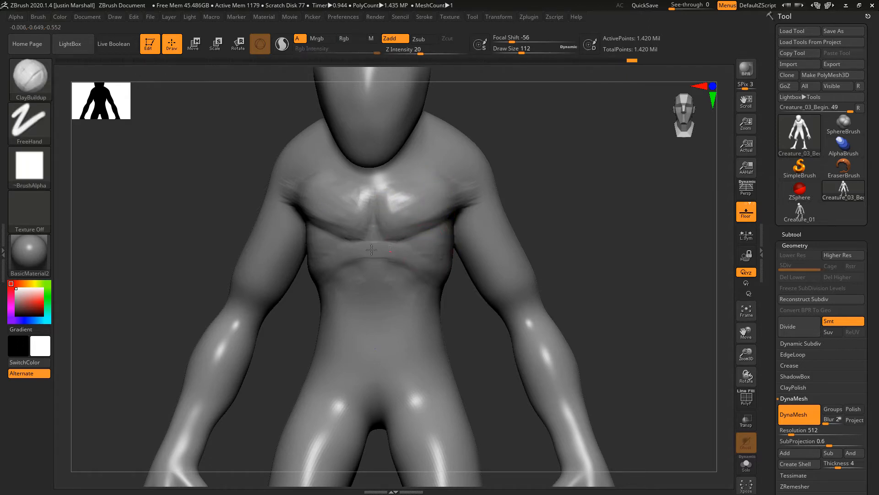
drag(370, 249, 418, 261)
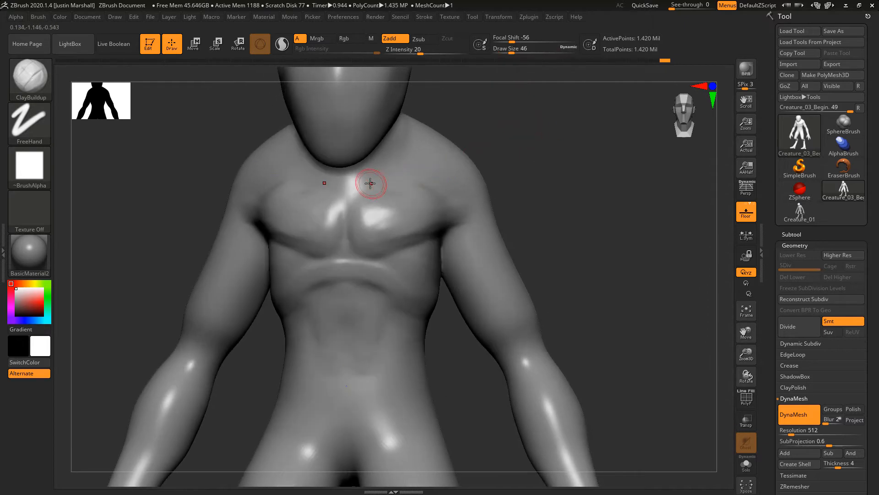
- Add clay at the neck base and build neck muscles into the collarbone area
drag(370, 184, 353, 164)
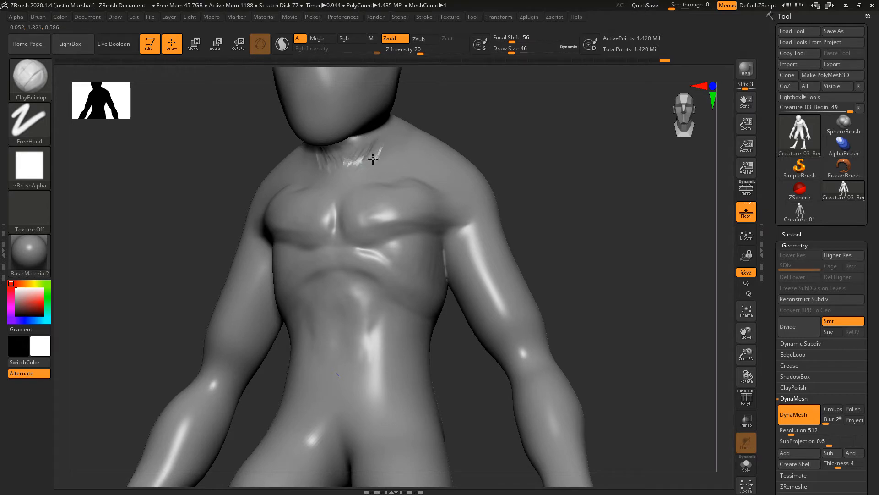
drag(373, 159, 452, 115)
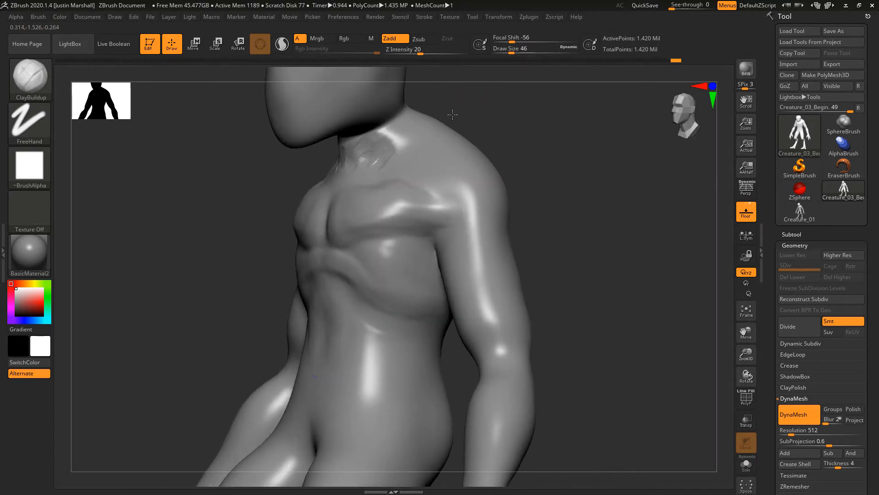
drag(452, 115, 354, 136)
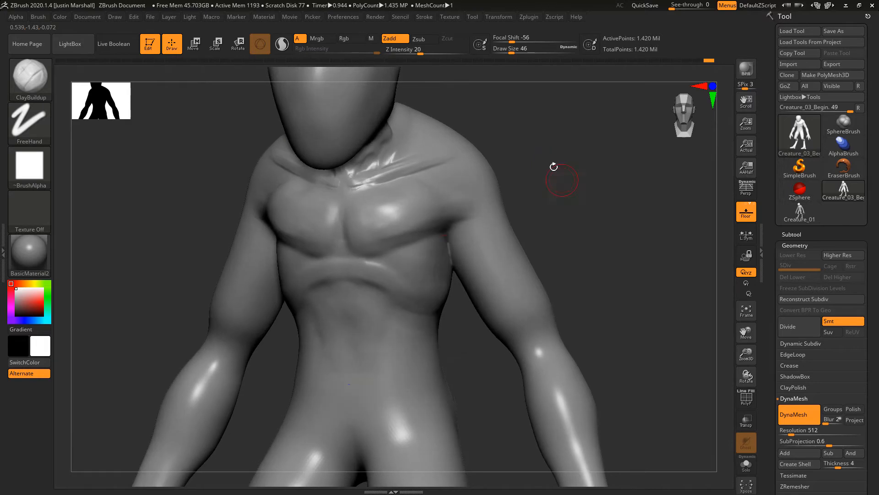
mouse_move(539, 206)
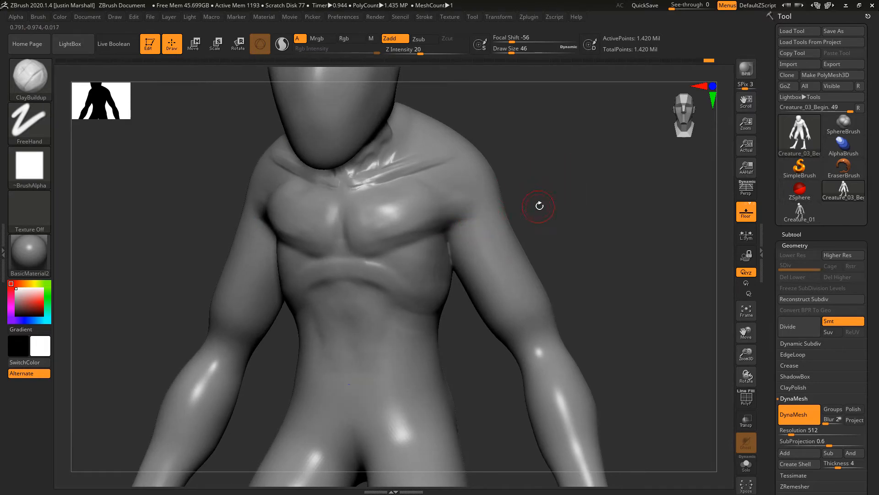
mouse_move(548, 204)
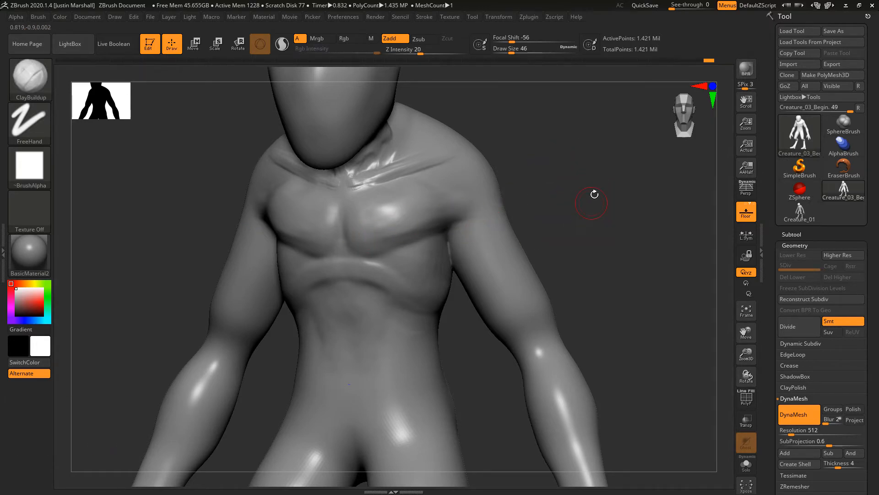
- Smooth the shoulder strokes and add a clay ridge from the chest toward the armpit
click(746, 395)
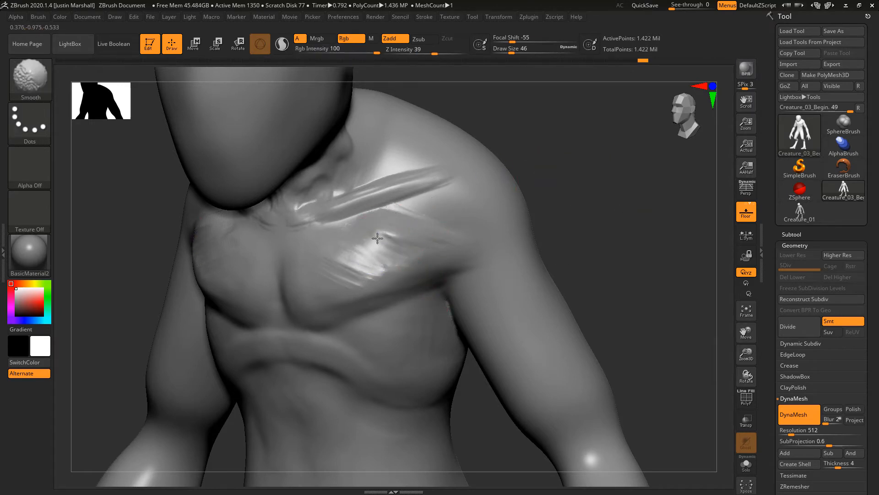
drag(377, 238, 380, 280)
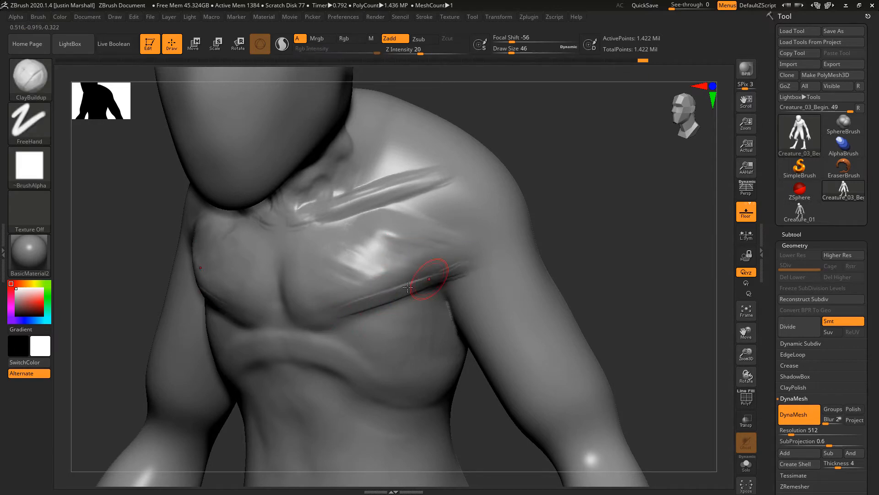
drag(407, 287, 449, 199)
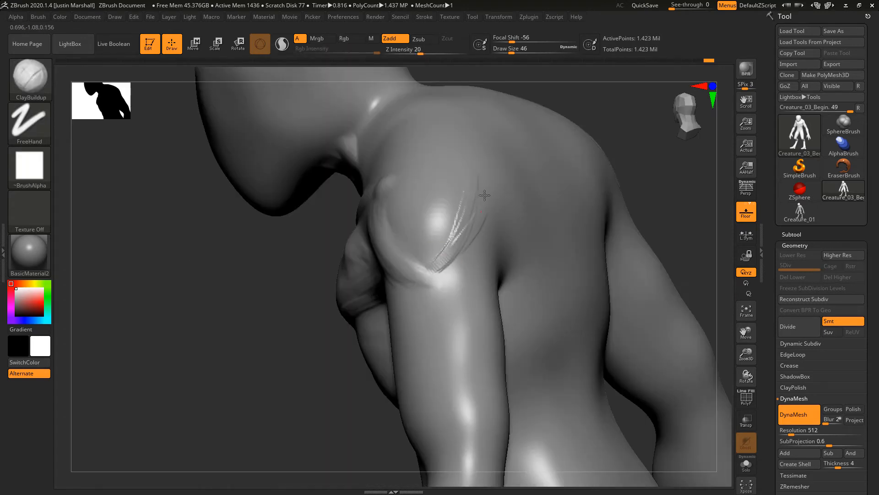
- Build and smooth the deltoid, then add and blend mass along the neck side into the trapezius
drag(484, 195, 470, 163)
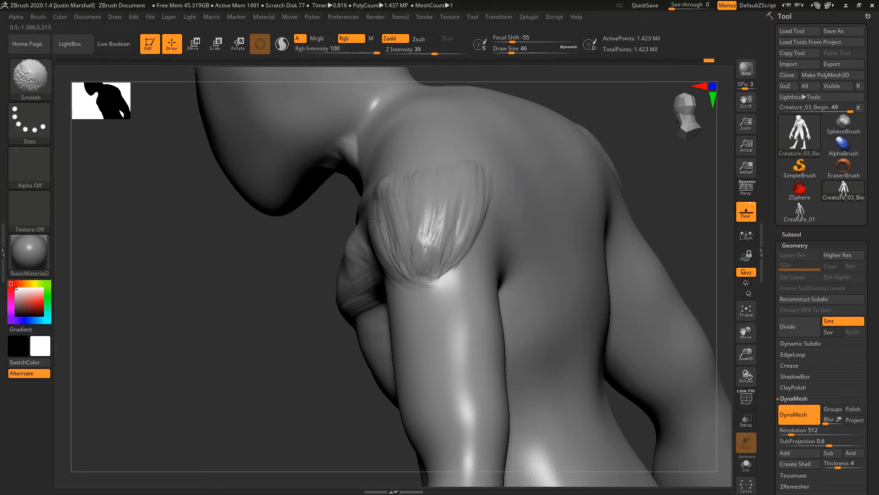
drag(375, 220, 430, 192)
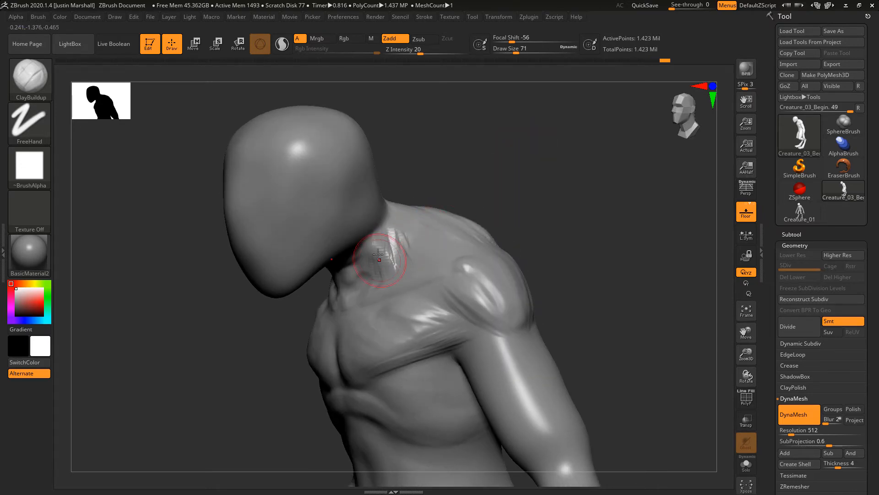
drag(378, 255, 377, 236)
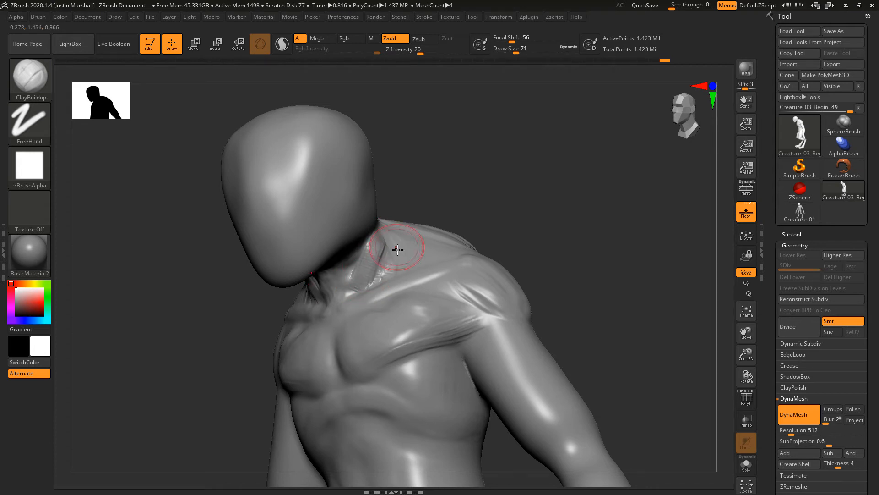
drag(395, 247, 429, 249)
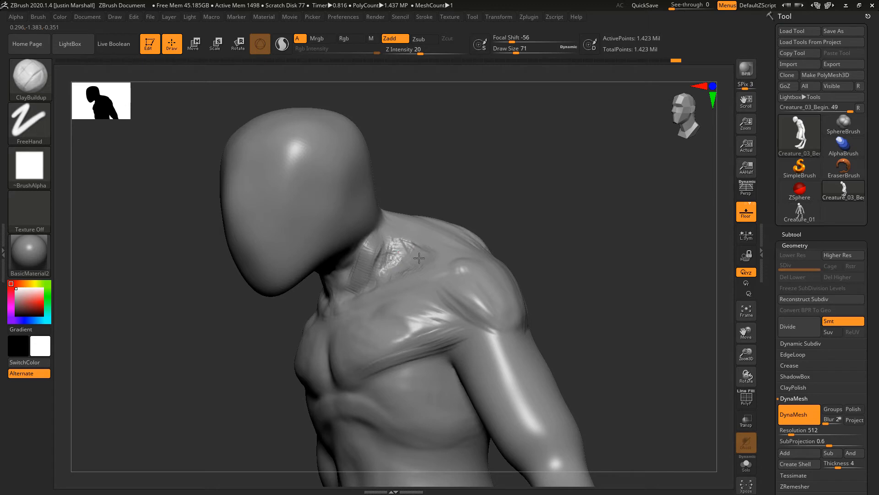
drag(418, 258, 373, 222)
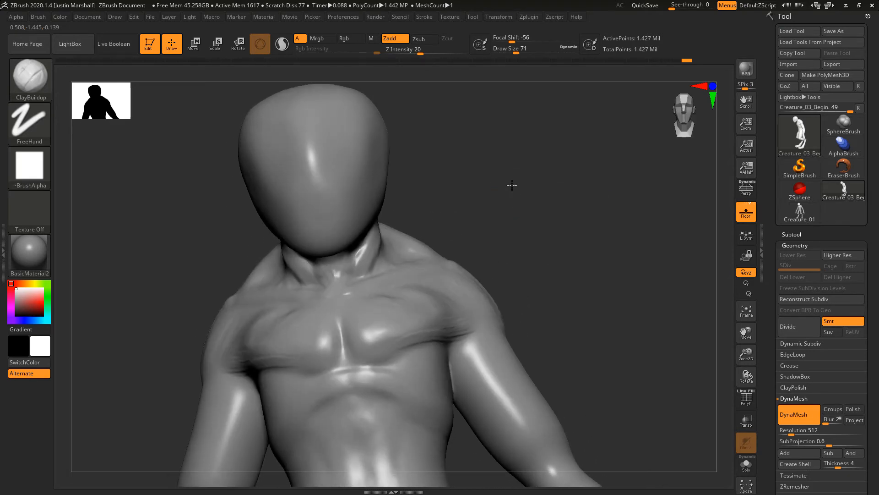
drag(510, 185, 334, 267)
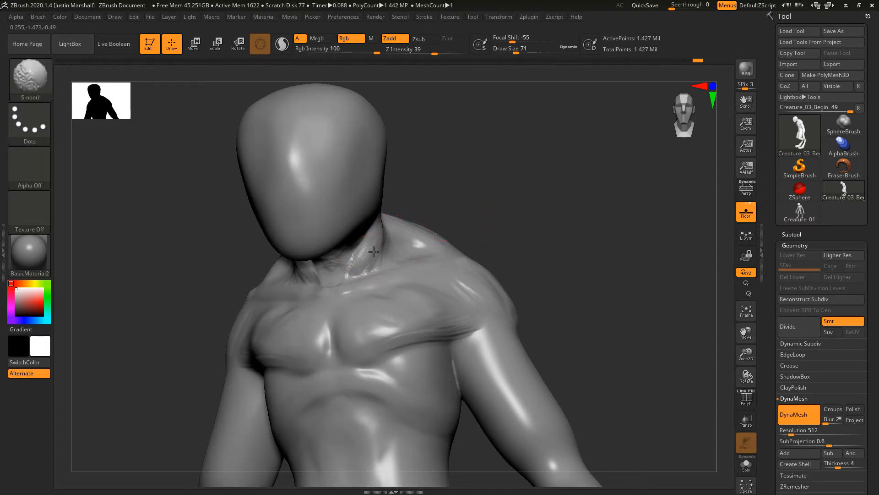
drag(373, 251, 465, 322)
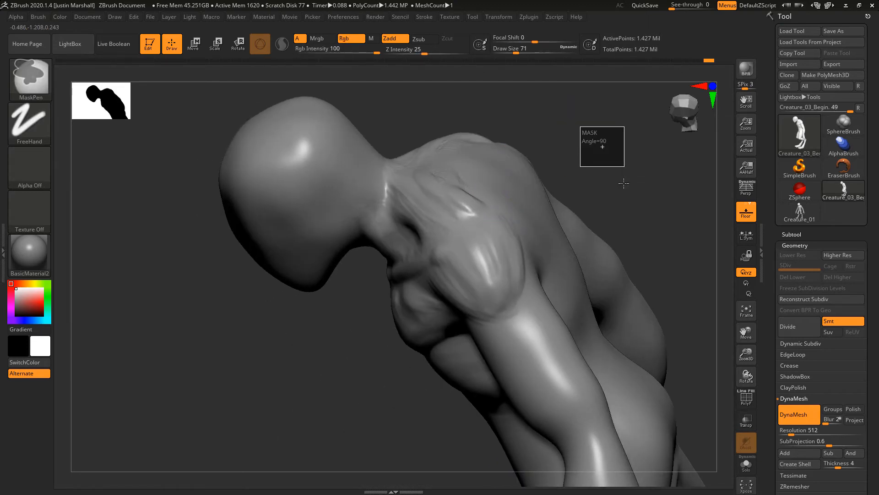
drag(624, 183, 474, 291)
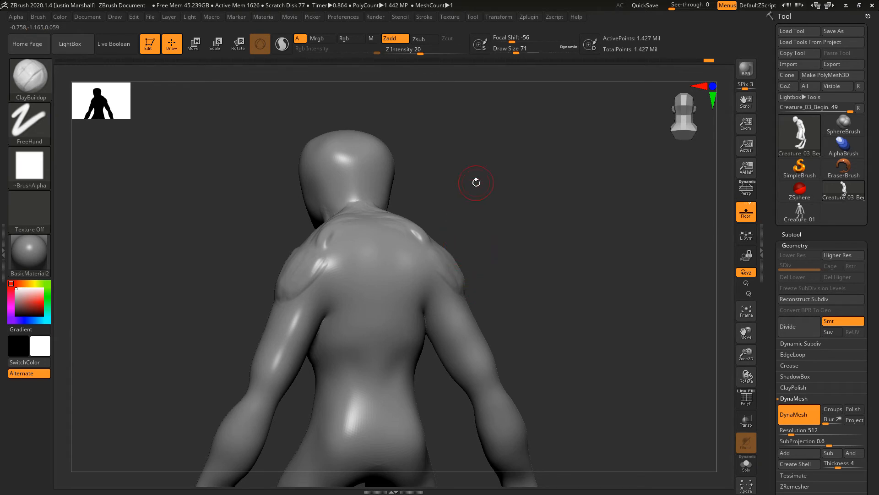
mouse_move(499, 189)
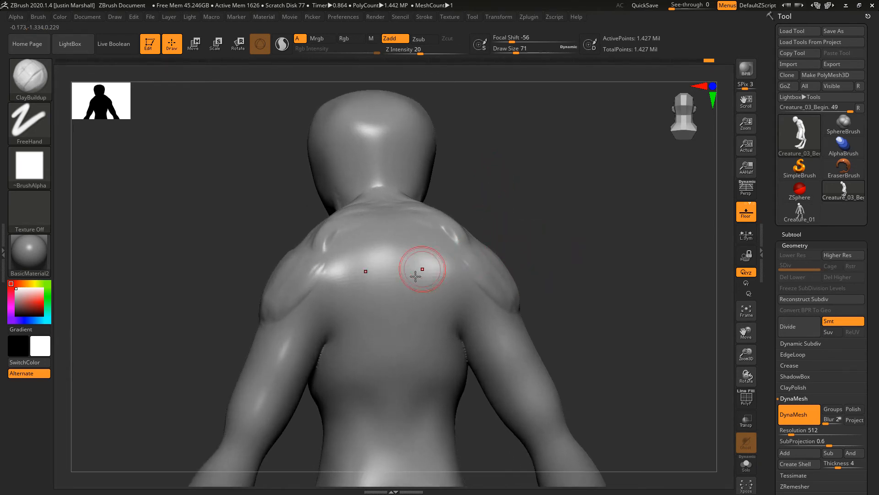
- Build and smooth two round discs on the upper back, then bulk the shoulder blade
drag(365, 270, 423, 283)
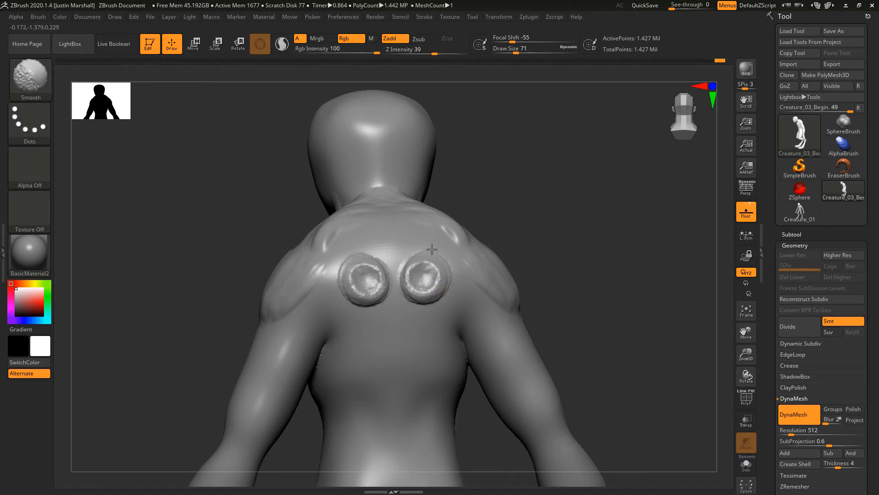
drag(431, 249, 440, 258)
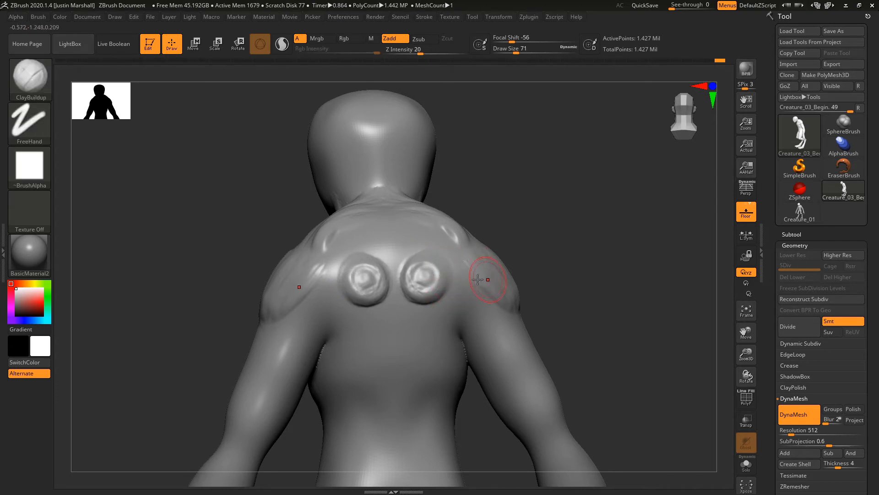
drag(477, 280, 440, 234)
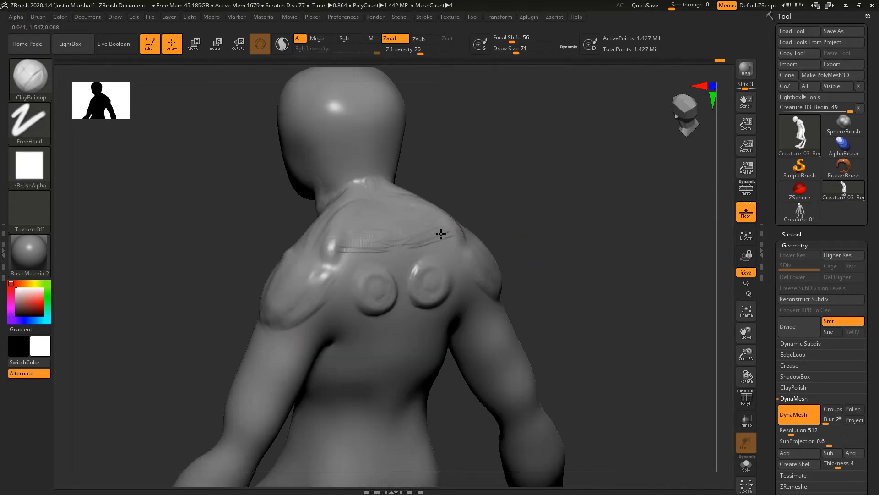
drag(443, 234, 462, 232)
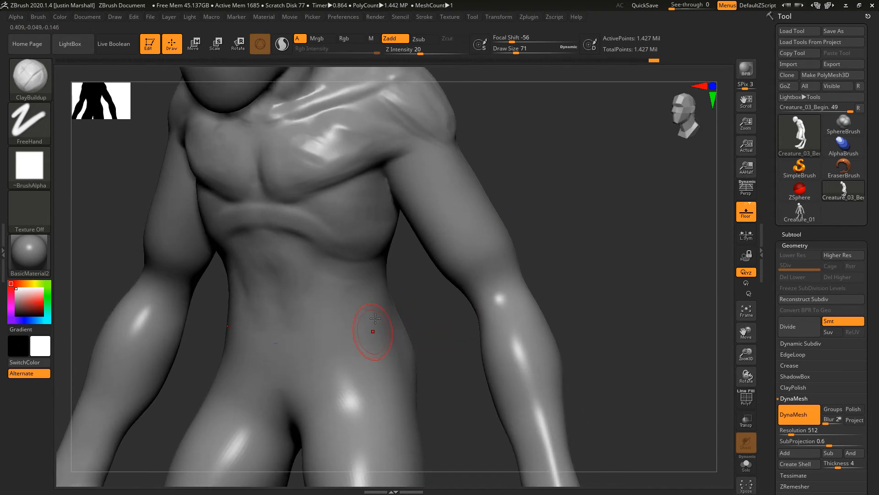
- Stroke hip flanks and hip bone forms on both sides, then smooth the groin
drag(372, 331, 379, 295)
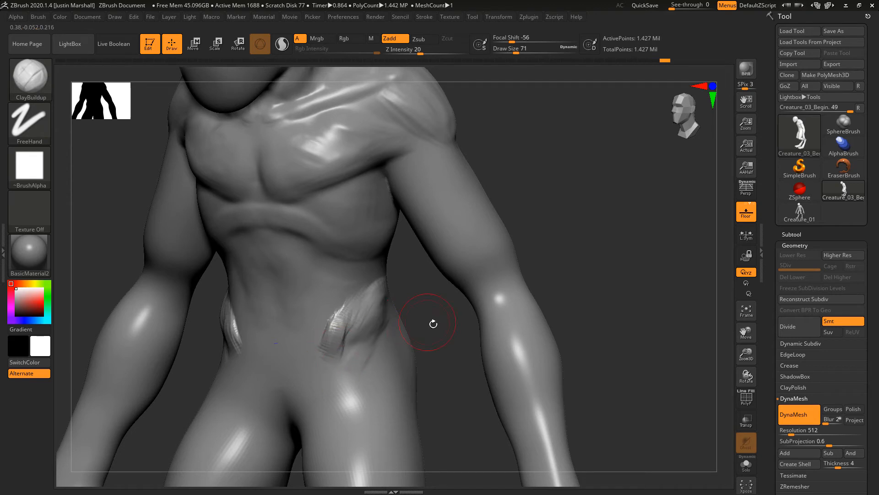
drag(426, 322, 297, 381)
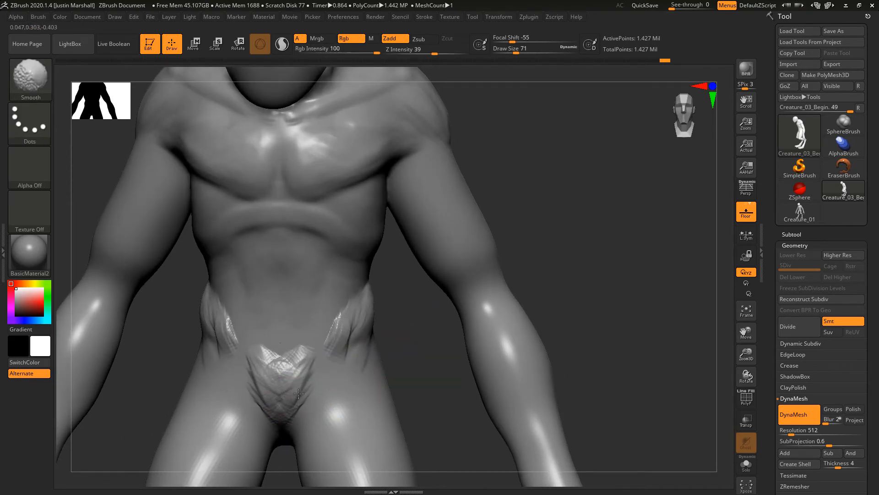
drag(298, 392, 345, 320)
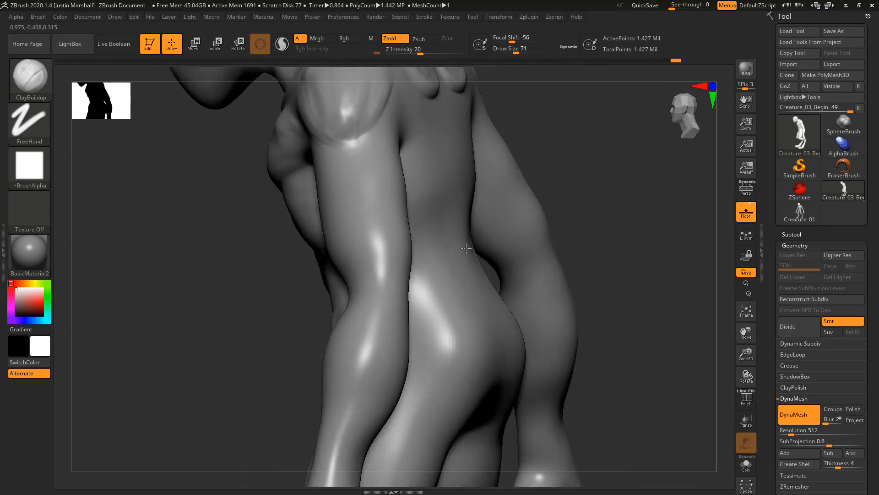
- Shape the buttocks from the side, smooth the obliques, and build the abdominal muscles
drag(465, 250, 389, 289)
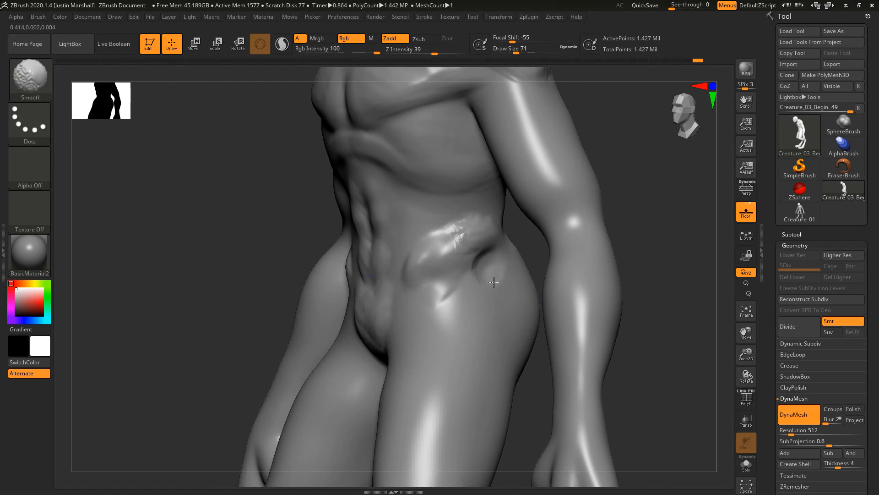
drag(494, 282, 485, 258)
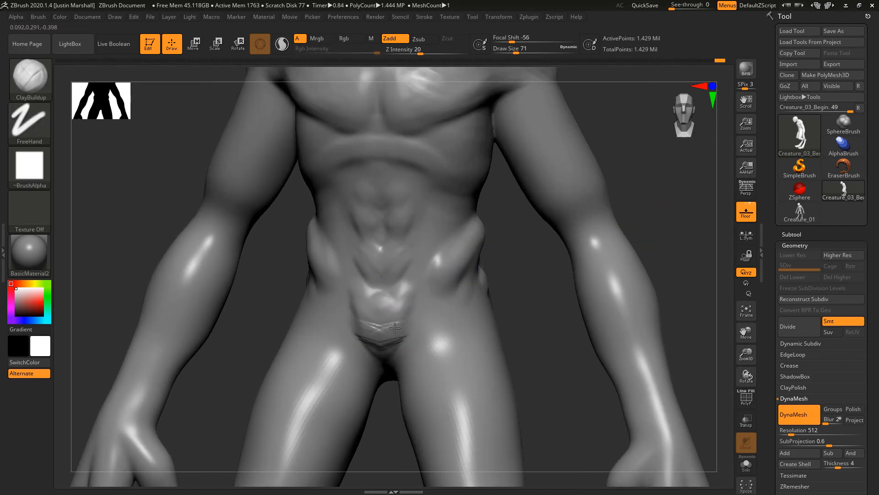
drag(392, 328, 387, 347)
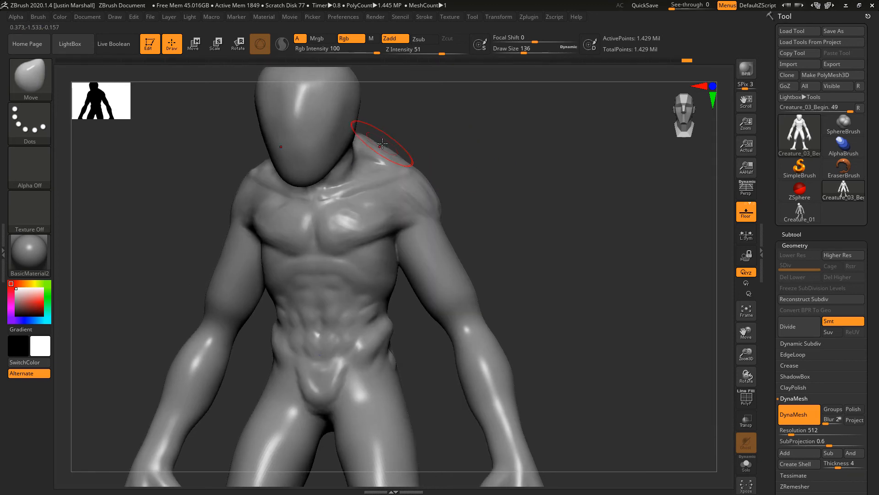
- Pull the shoulder slope beside the neck with the Move brush
drag(381, 143, 434, 175)
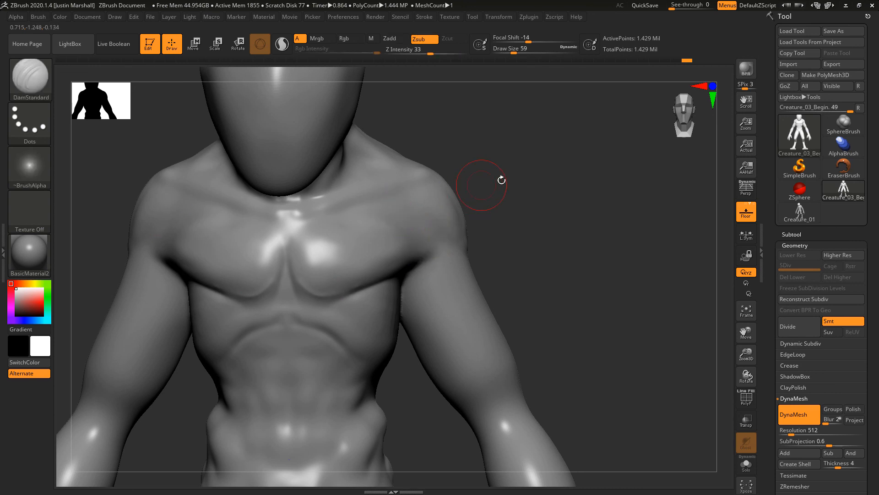
- Carve DamStandard creases along the collarbone, neck sides, and chest-shoulder border
drag(481, 182, 345, 189)
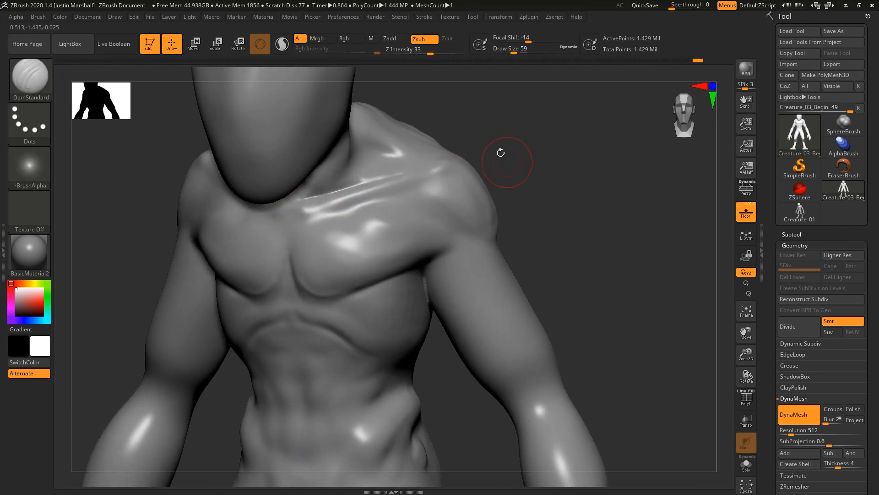
drag(501, 162, 344, 182)
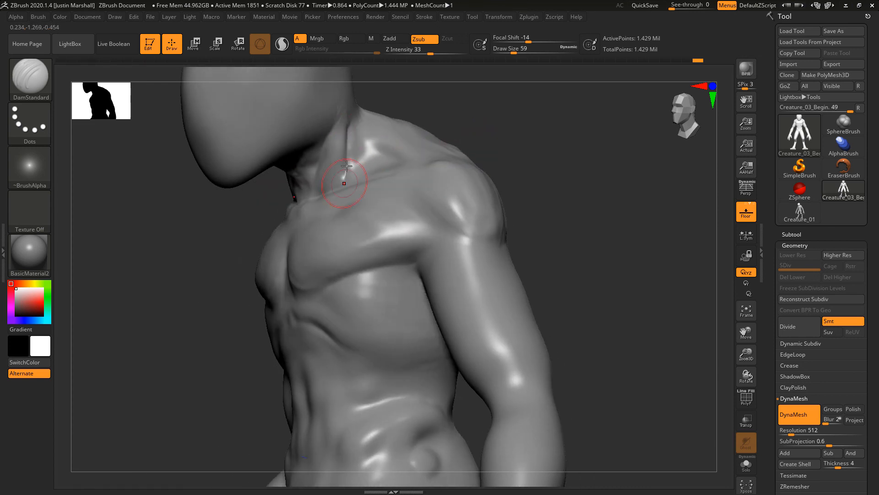
drag(345, 183, 408, 167)
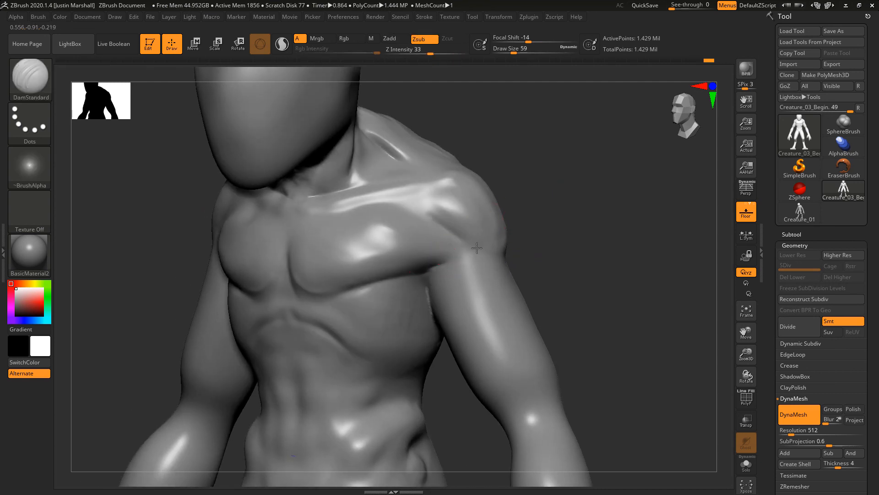
drag(476, 249, 418, 196)
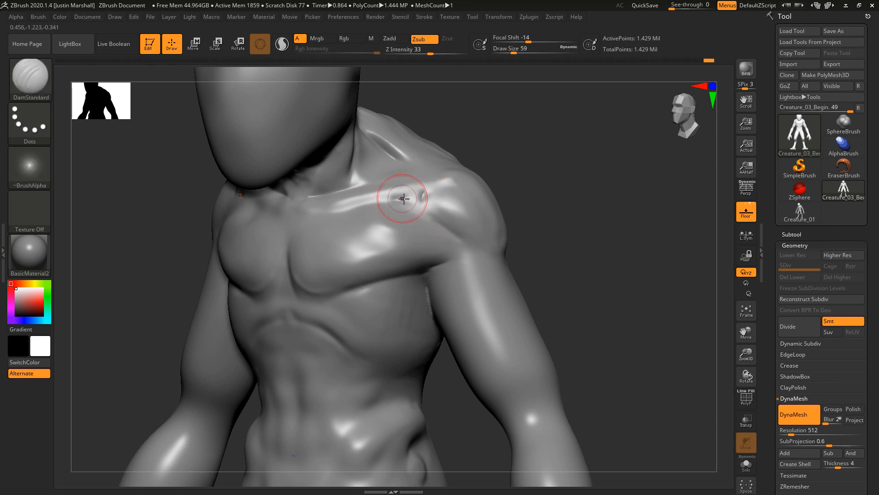
drag(403, 197, 419, 197)
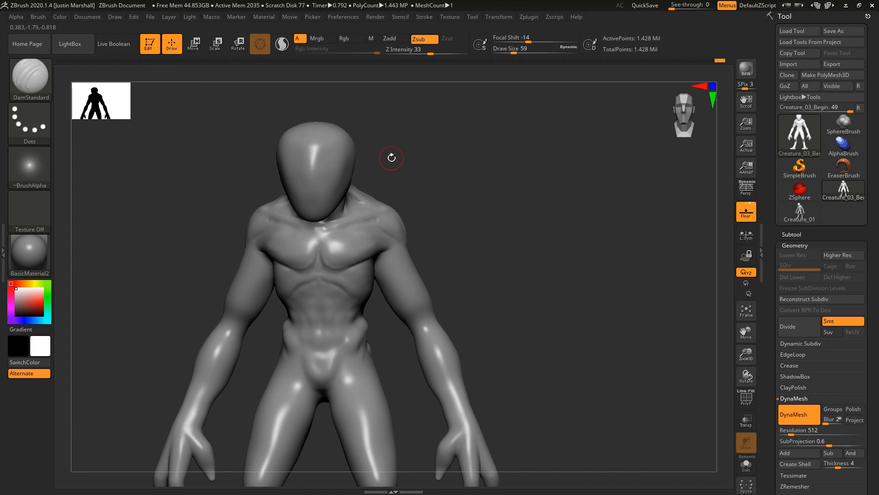
mouse_move(508, 137)
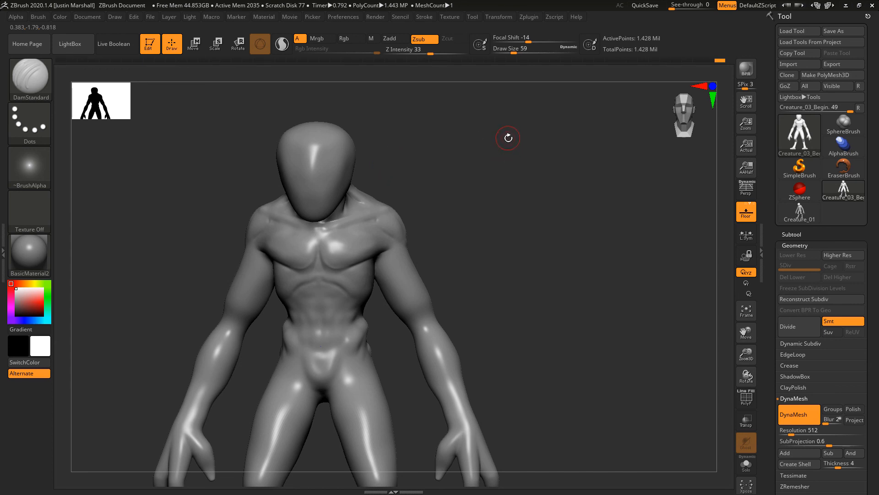
mouse_move(524, 171)
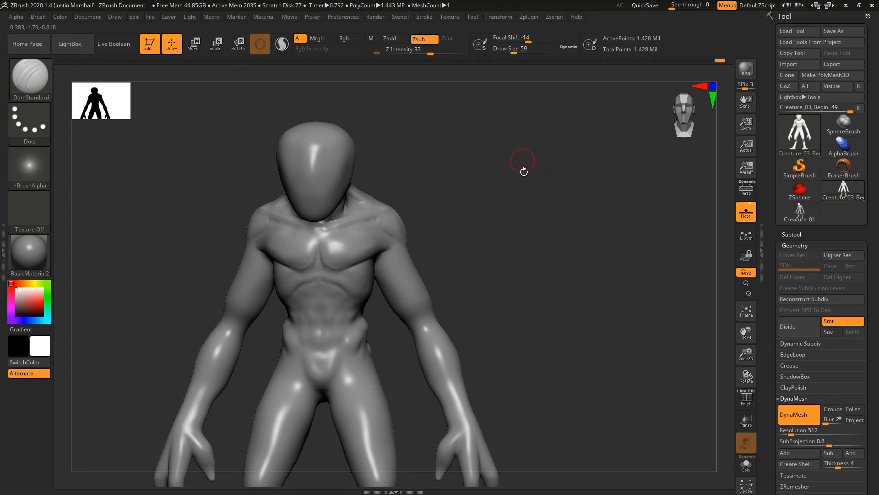
drag(521, 163, 476, 185)
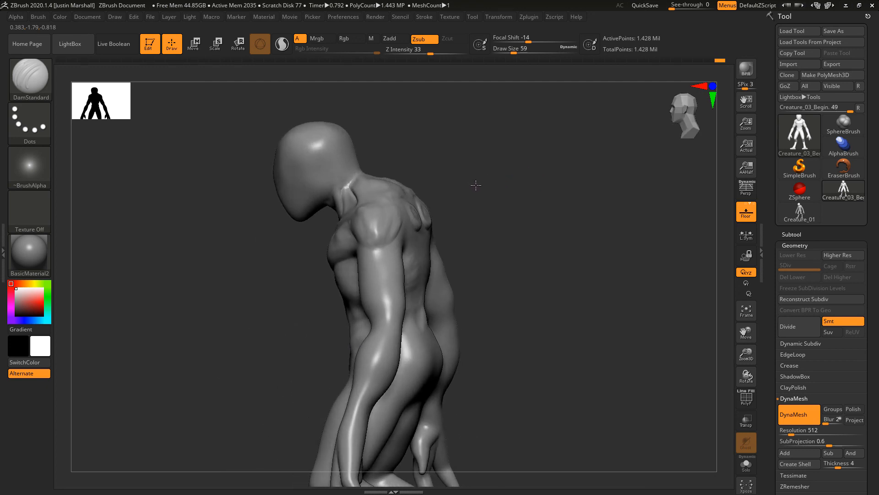
drag(476, 185, 518, 180)
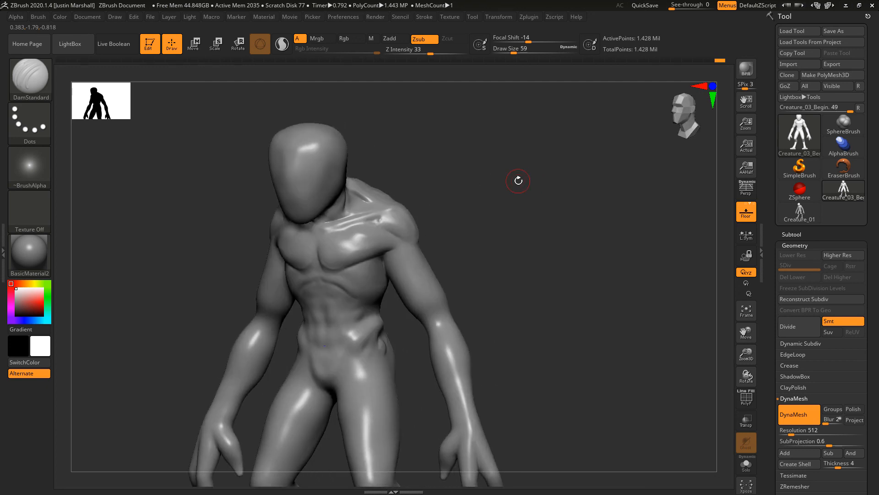